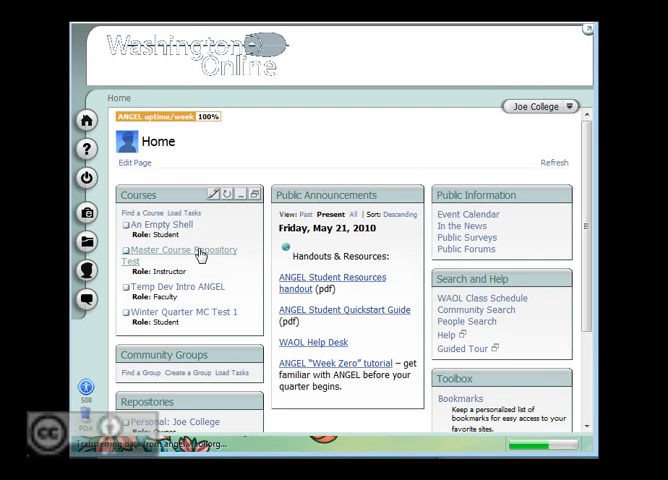
- Go to the Lessons area of the Master Course Repository Test course
left_click(170, 250)
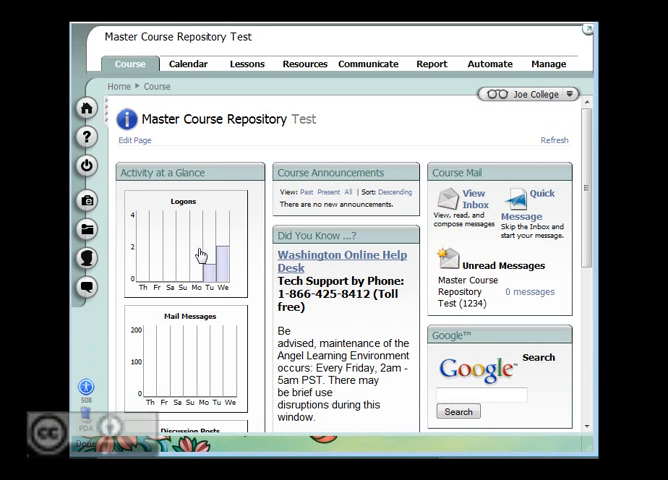
mouse_move(240, 78)
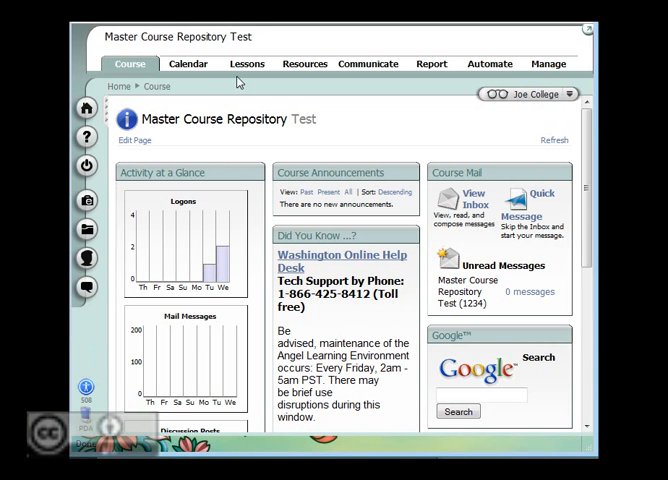
mouse_move(248, 64)
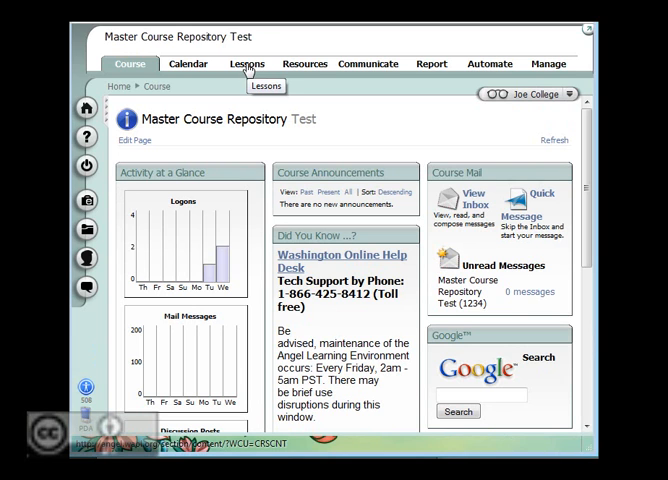
left_click(244, 64)
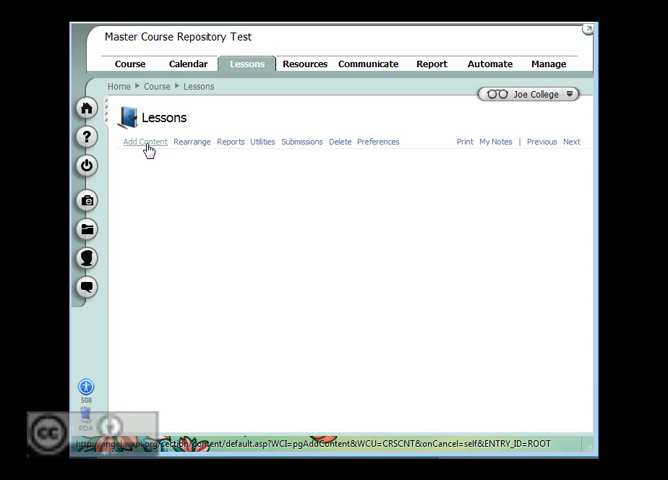
mouse_move(148, 148)
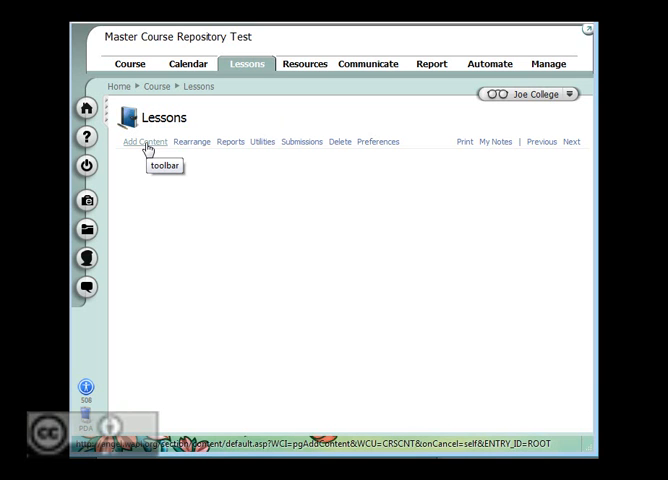
- Start adding lesson content via Import from Learning Object Repository
left_click(144, 140)
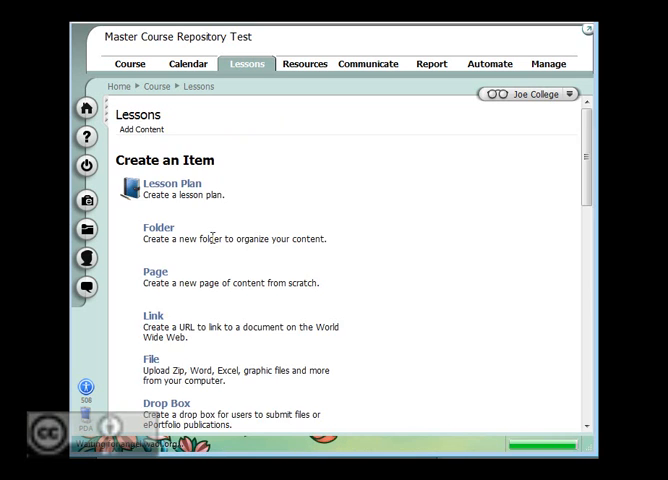
scroll("down", 3)
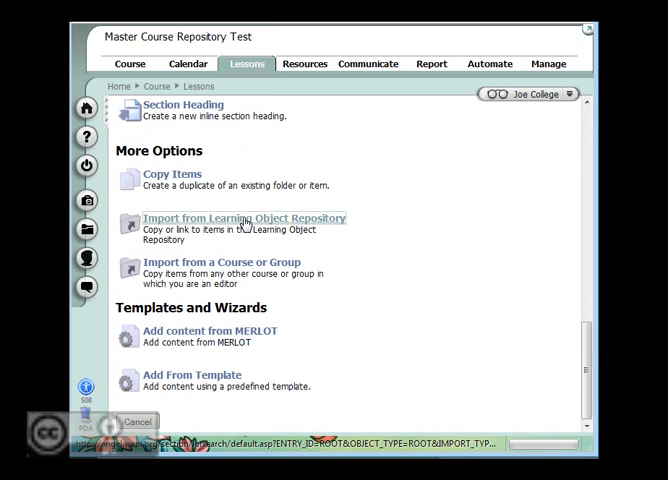
left_click(244, 218)
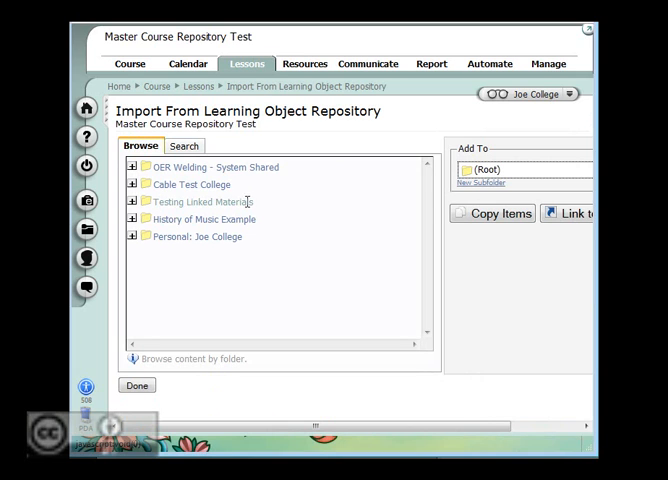
- Link the Syllabus Quiz from Testing Linked Materials into the lessons and confirm 1 item added
left_click(200, 200)
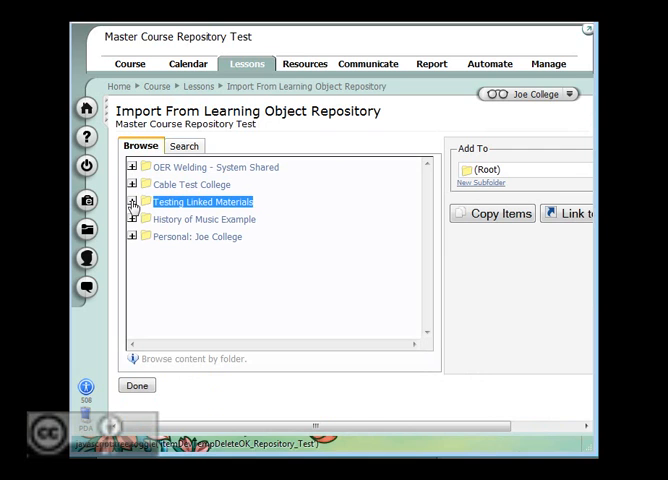
left_click(136, 200)
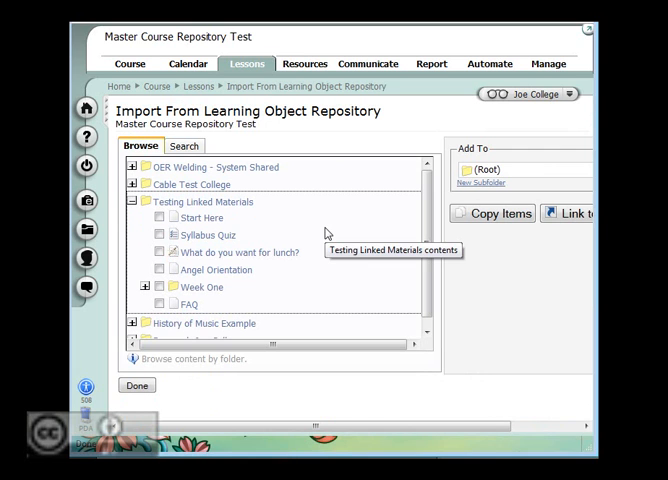
left_click(160, 236)
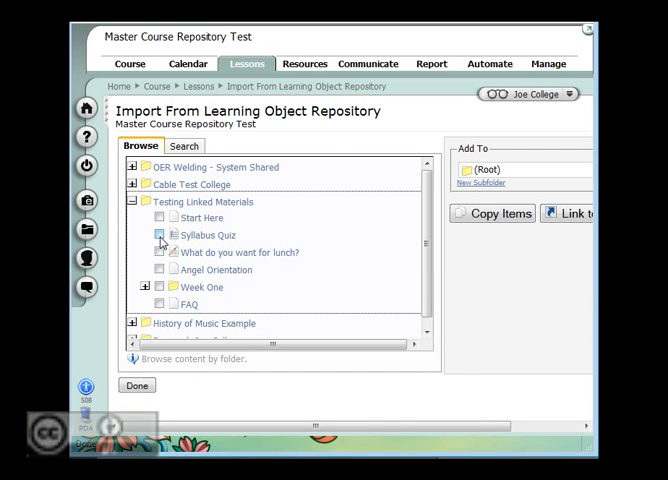
left_click(160, 236)
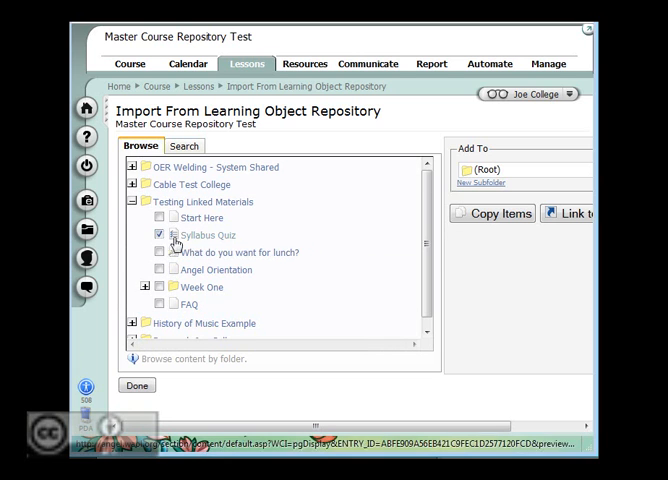
left_click(494, 212)
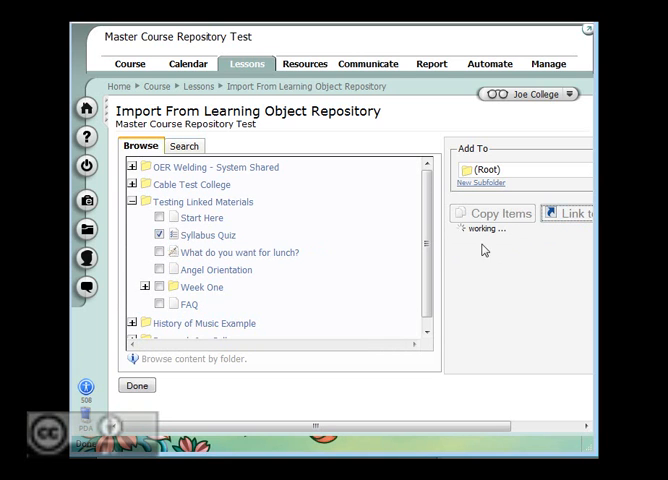
left_click(492, 212)
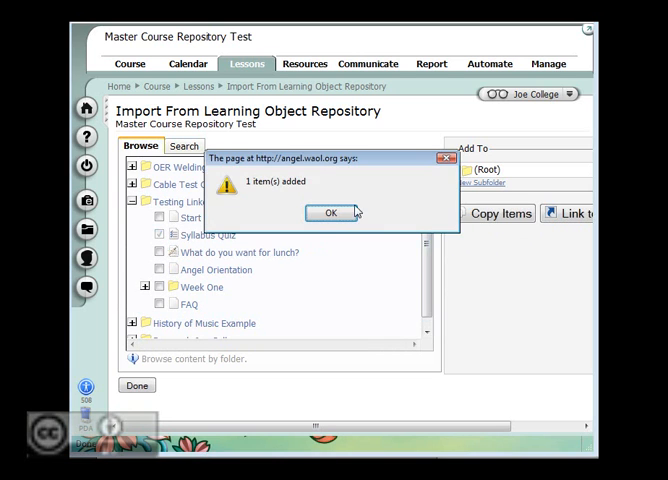
left_click(330, 212)
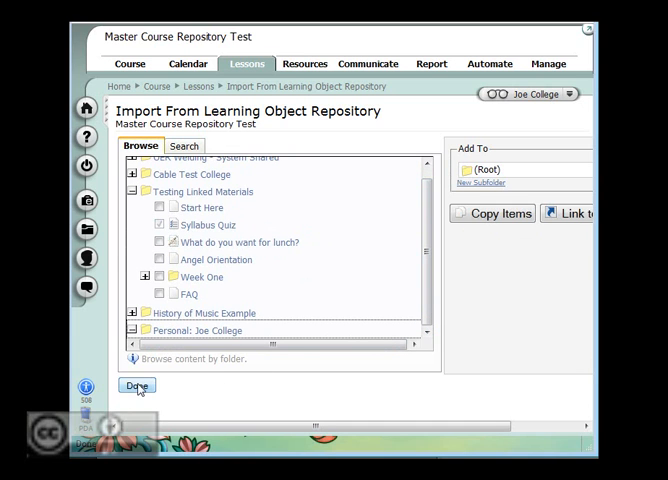
- Finish the import so Lessons lists the Syllabus Quiz
left_click(136, 388)
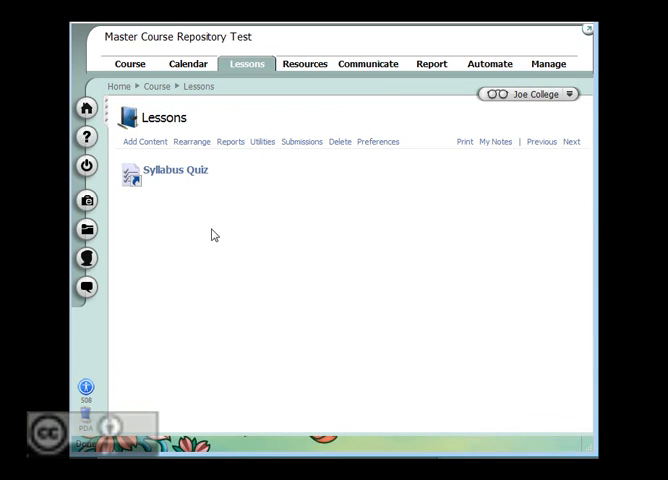
mouse_move(116, 210)
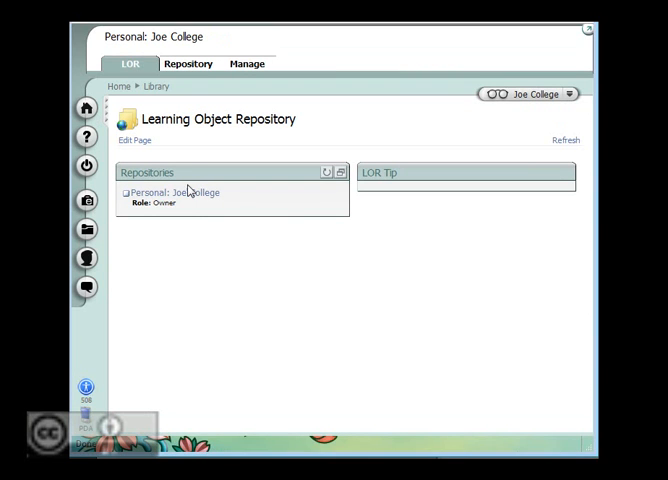
- In the personal repository, create and save a page titled 'test page' containing 'hello world'
left_click(178, 192)
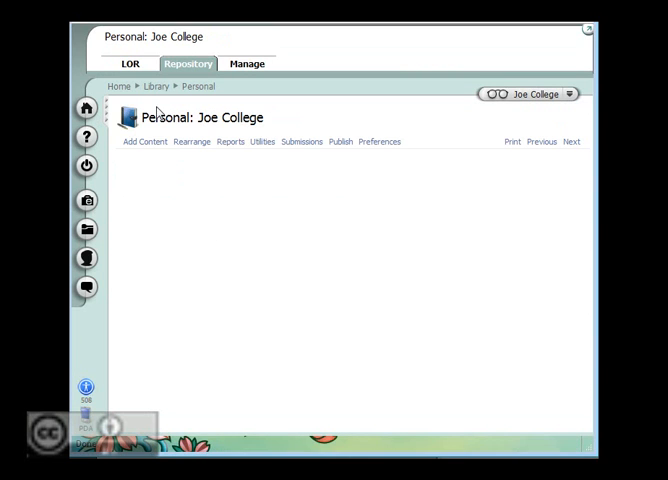
left_click(144, 140)
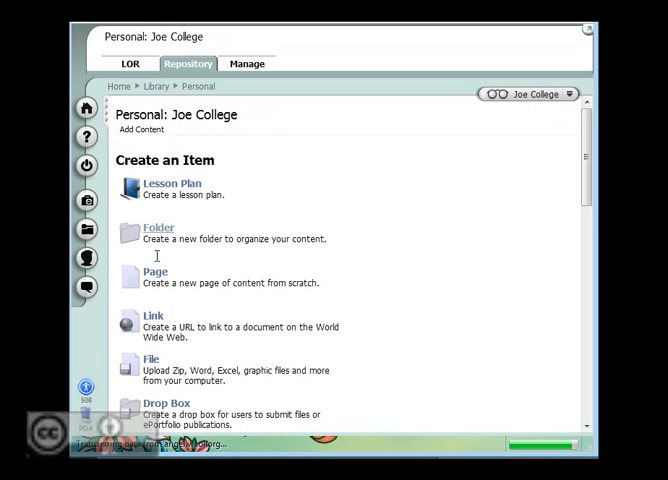
left_click(154, 272)
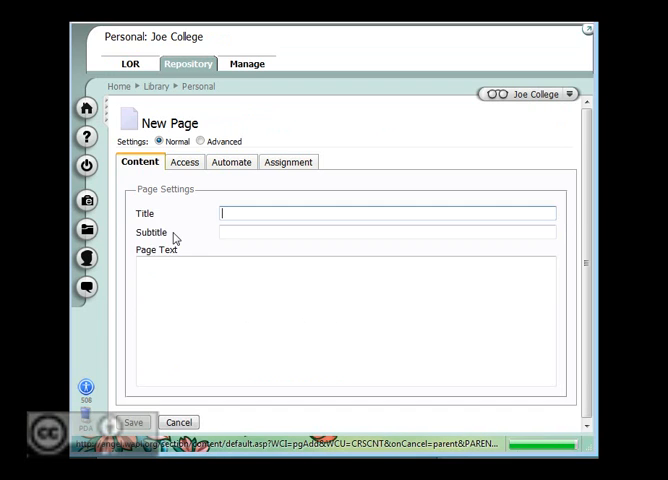
type("test page")
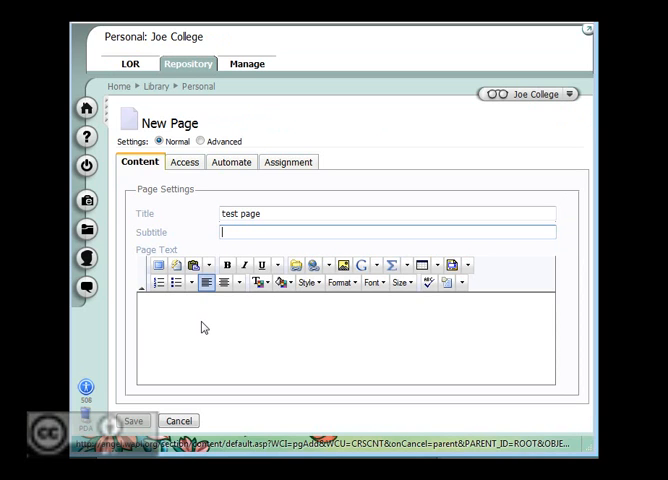
type("hello world")
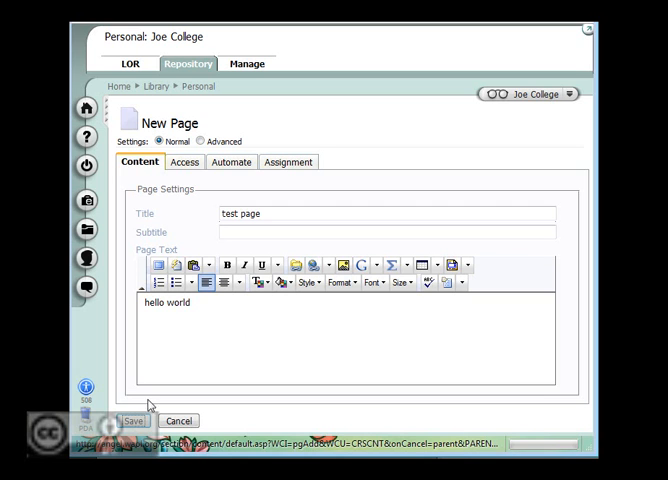
left_click(132, 420)
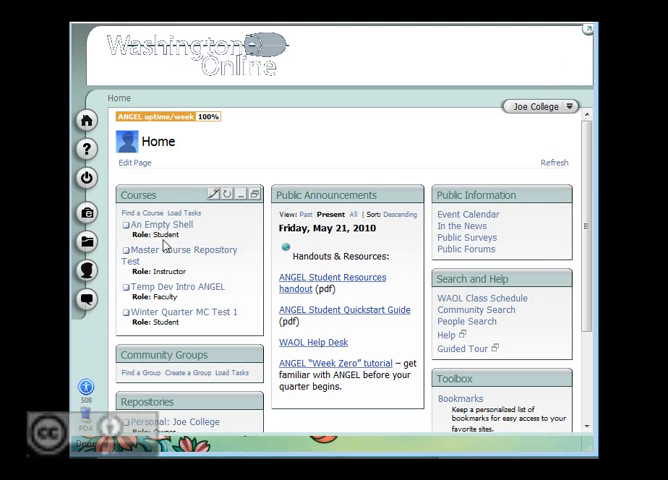
- Return to the course lessons and start another import from a learning object repository
left_click(160, 250)
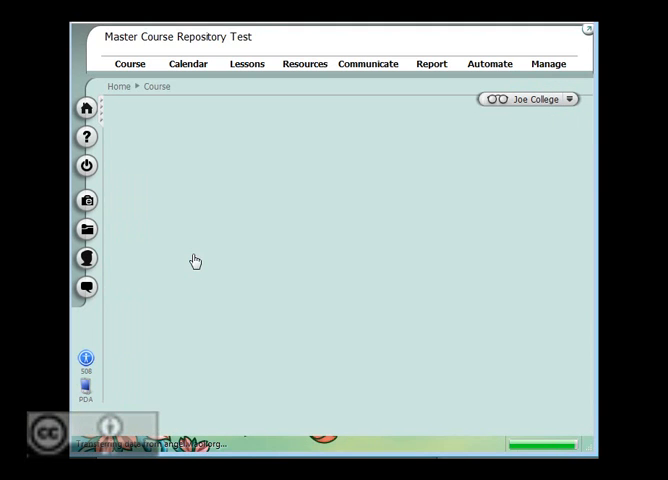
left_click(248, 64)
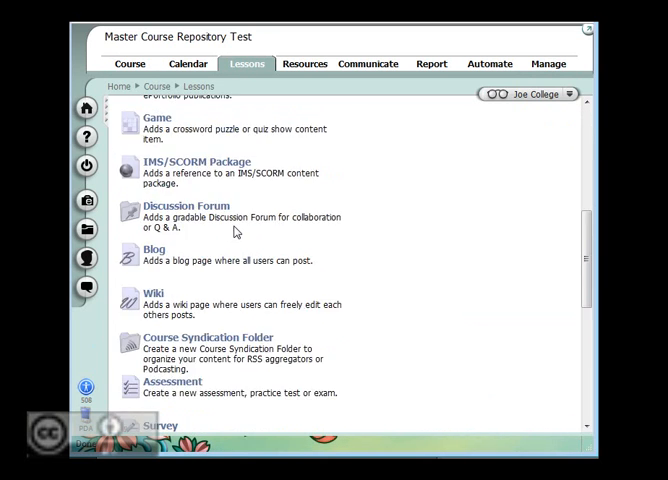
scroll("down", 3)
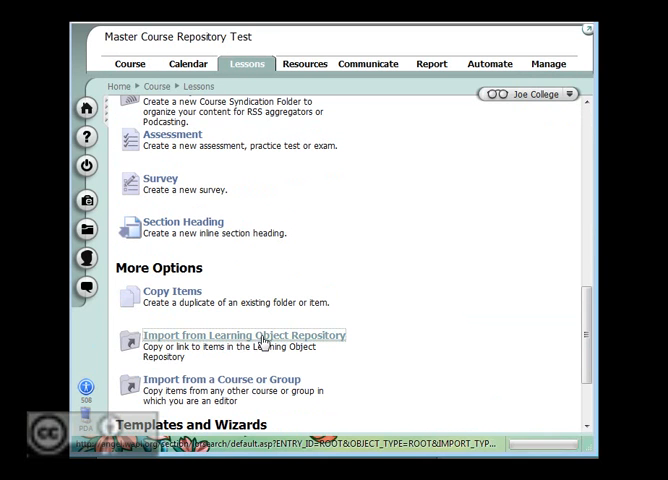
left_click(244, 336)
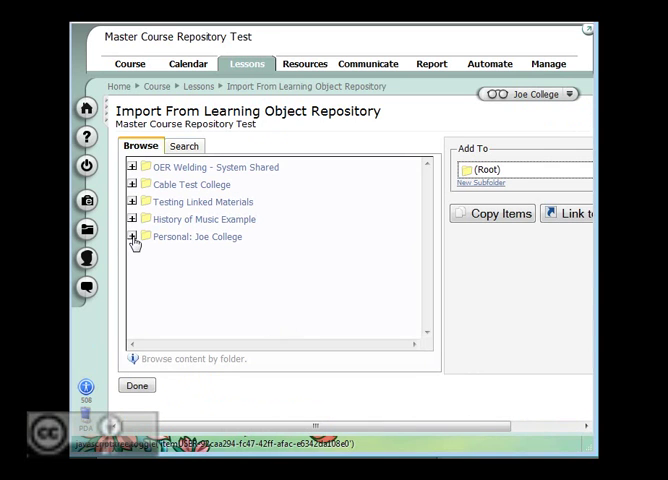
- Copy 'test page' from the Personal: Joe College repository into Lessons and view it showing hello world
left_click(136, 240)
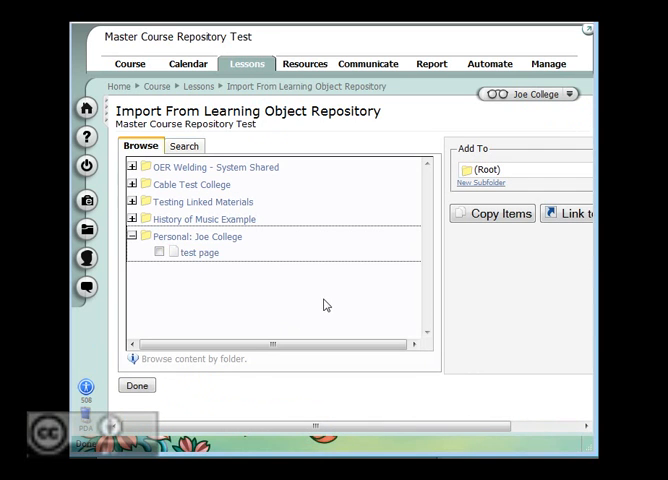
mouse_move(160, 258)
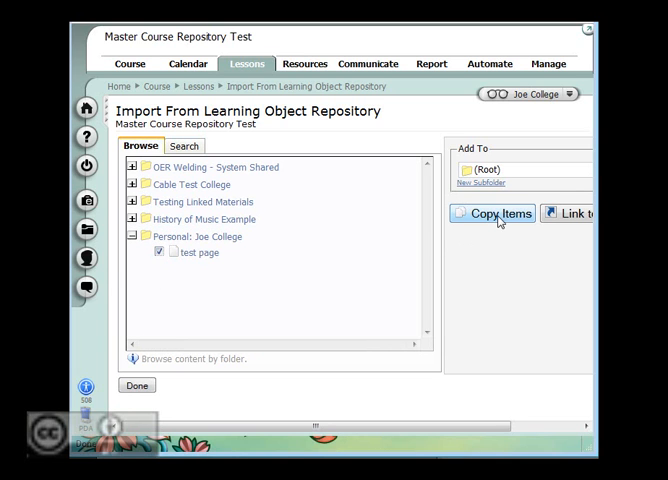
left_click(492, 212)
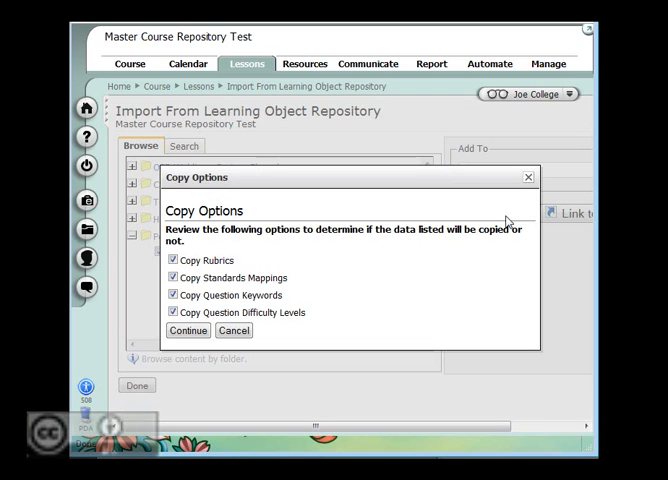
mouse_move(346, 320)
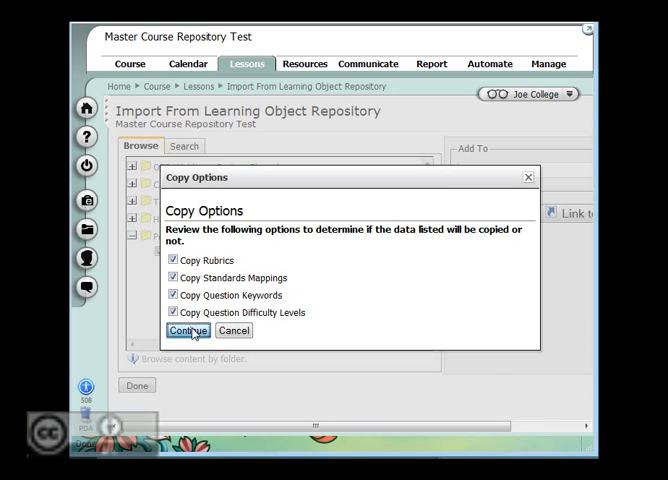
left_click(188, 332)
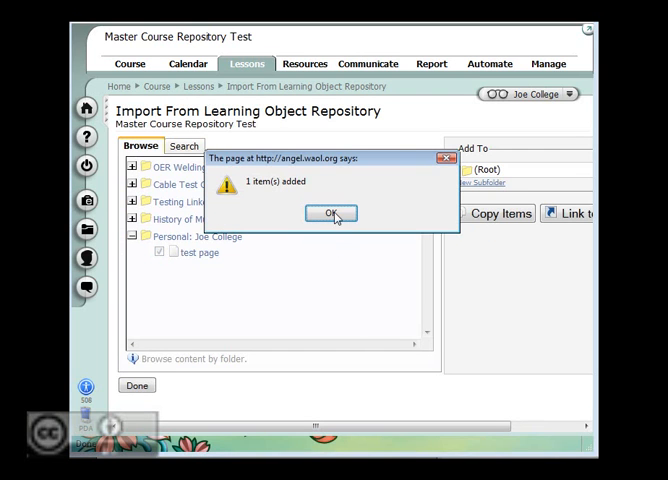
left_click(332, 212)
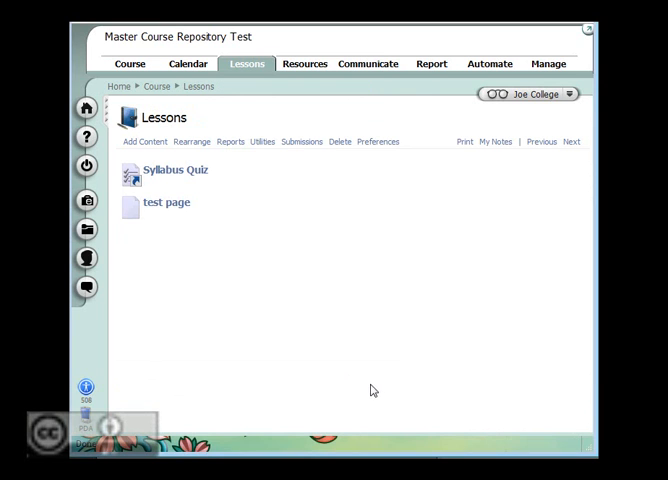
left_click(166, 202)
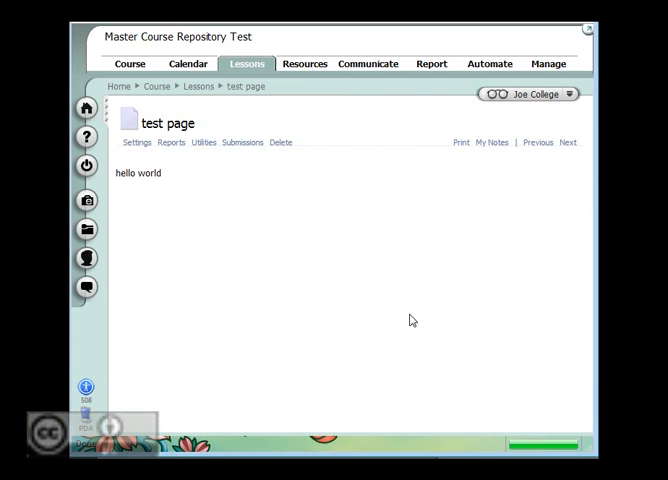